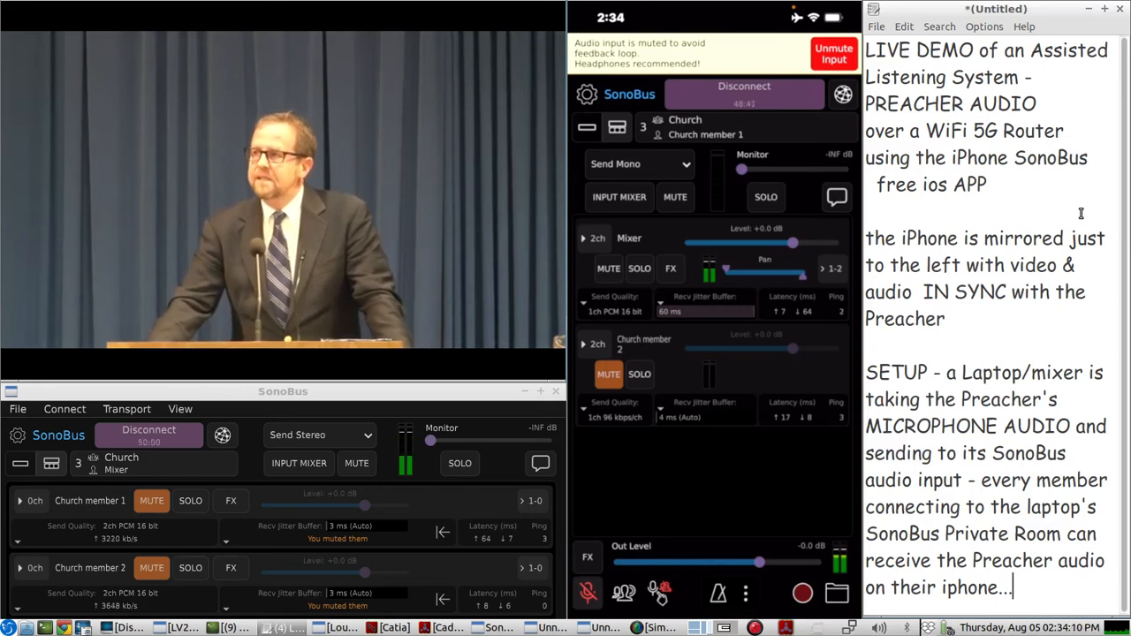
mouse_move(395, 562)
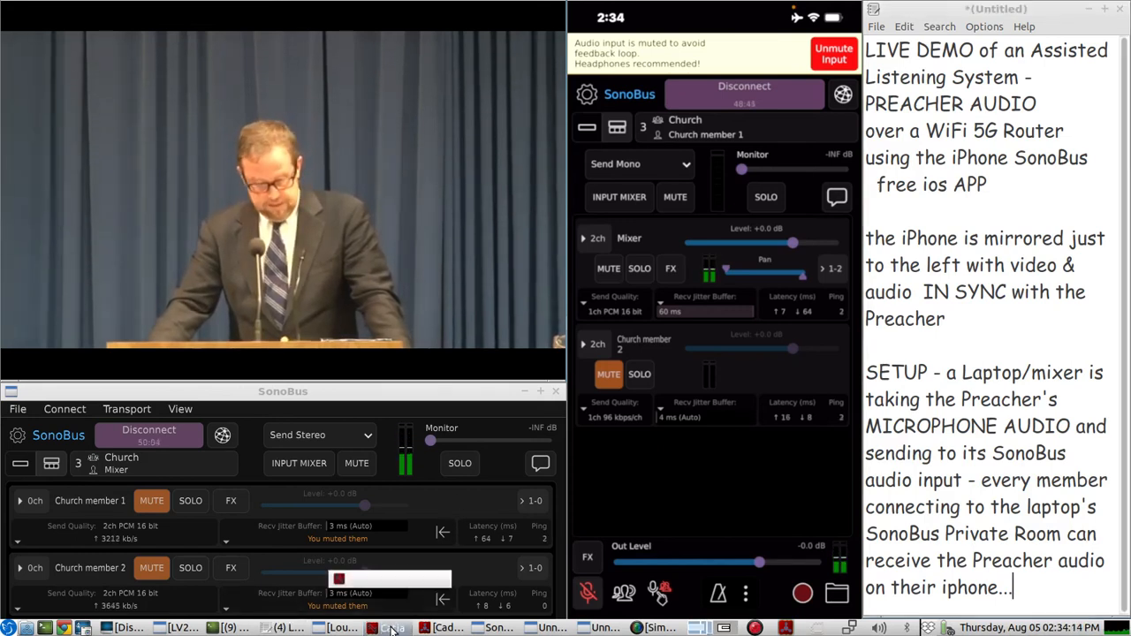
Step: Raise Catia to show the JACK routing for PulseAudio, LoudMax, SonoBus, RPIplay, and system outputs
click(390, 627)
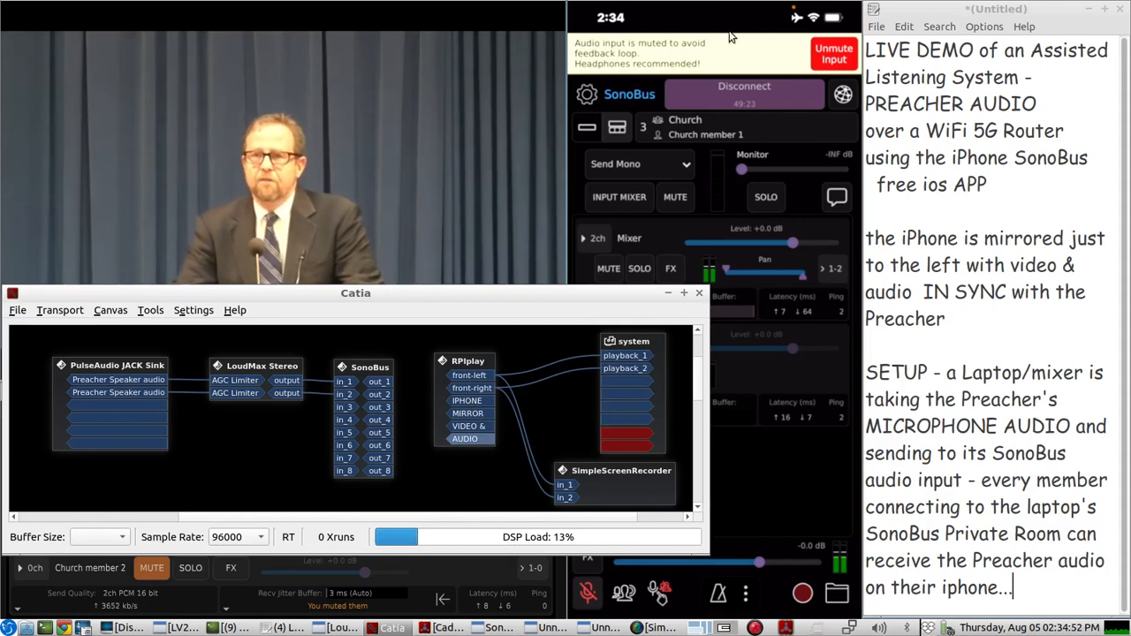
mouse_move(631, 396)
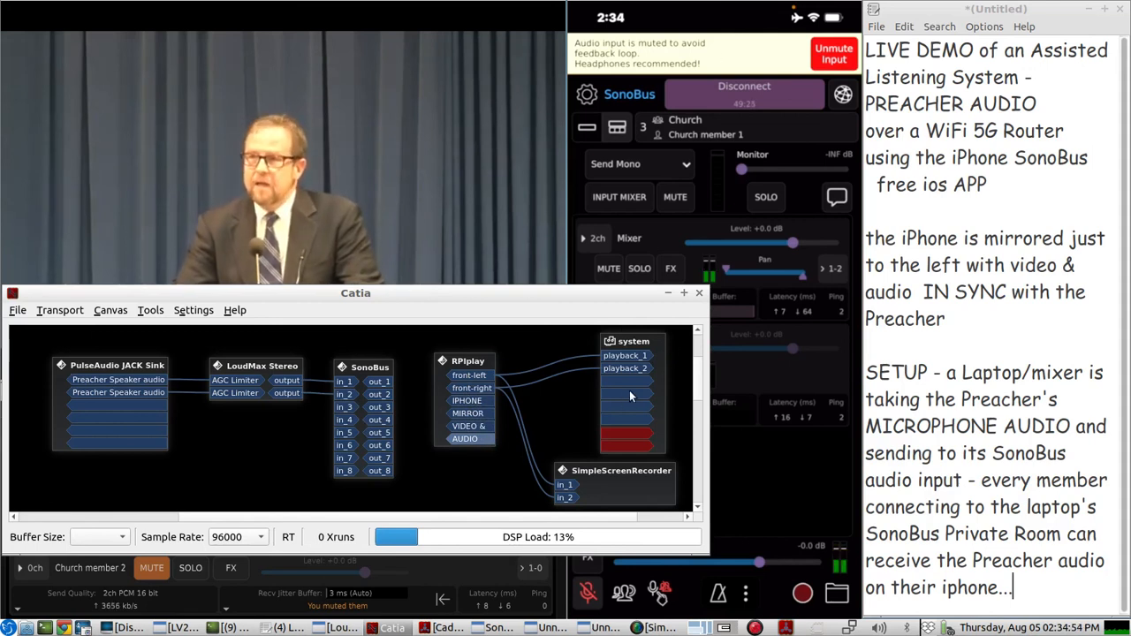